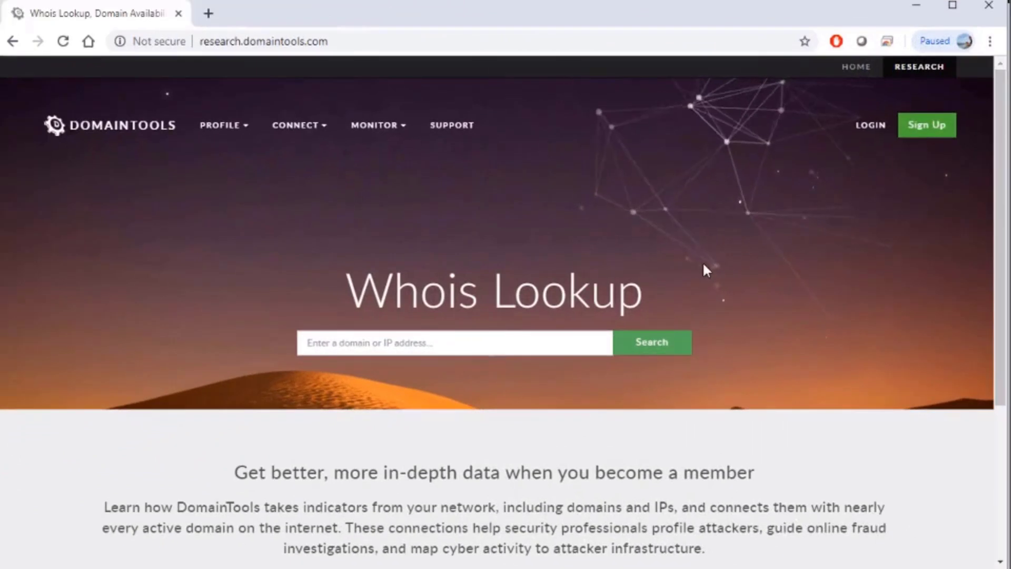
{"action": "mouse_move", "coordinate": [420, 378]}
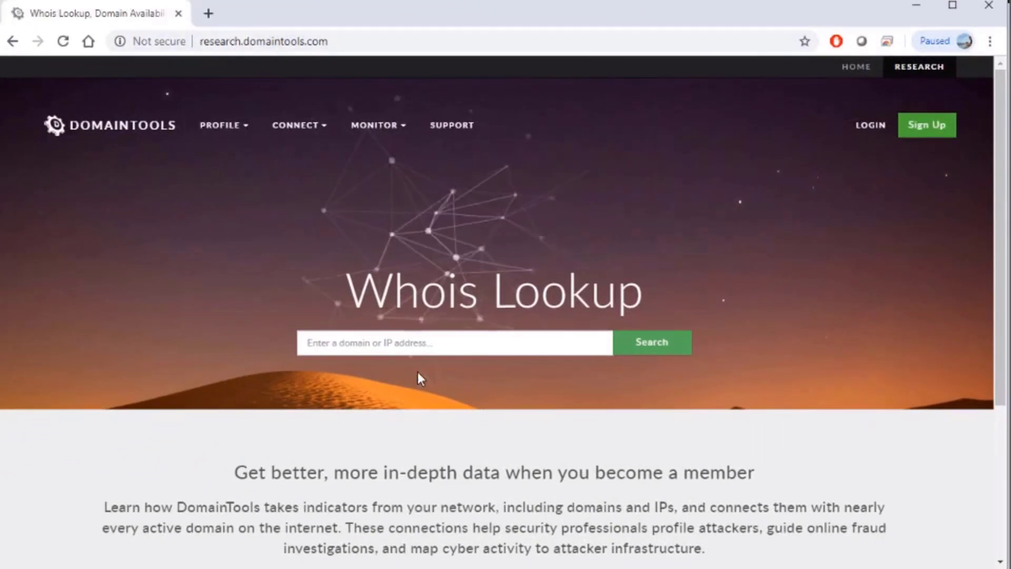
Look up the Whois record for cisco.com
{"action": "type", "text": "cisco.com"}
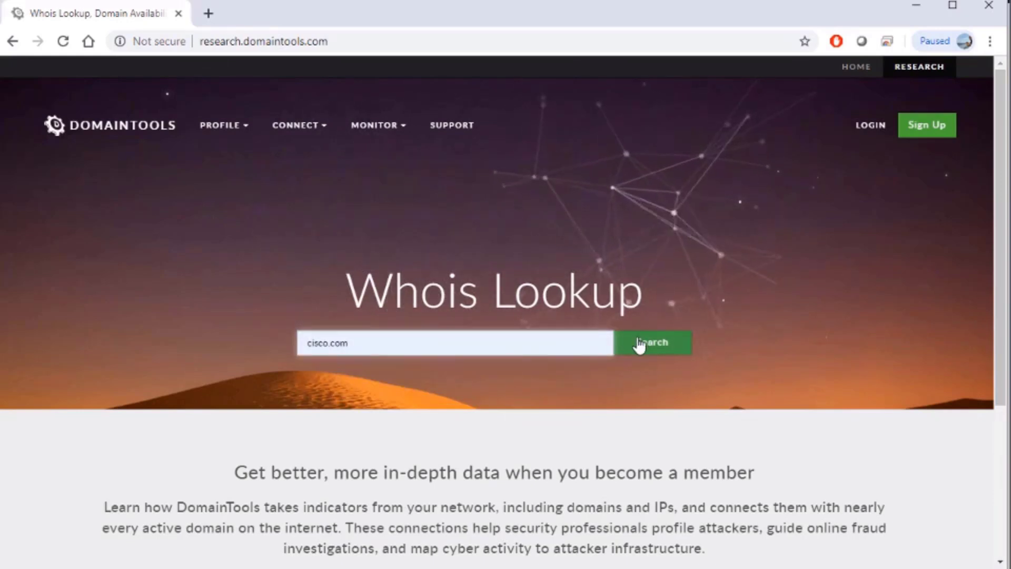
{"action": "left_click", "coordinate": [652, 342]}
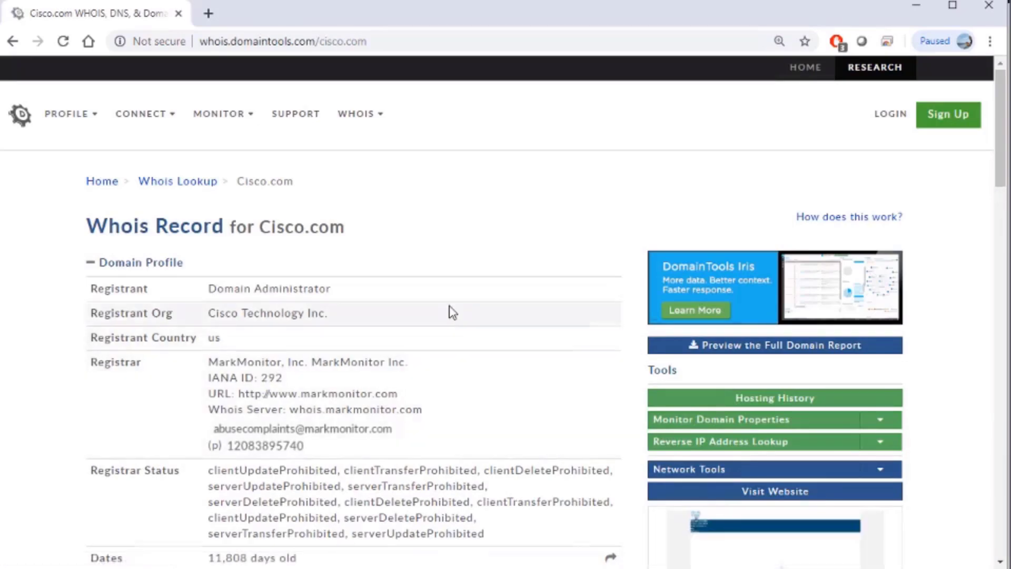
{"action": "scroll", "scroll_direction": "down", "scroll_amount": 3}
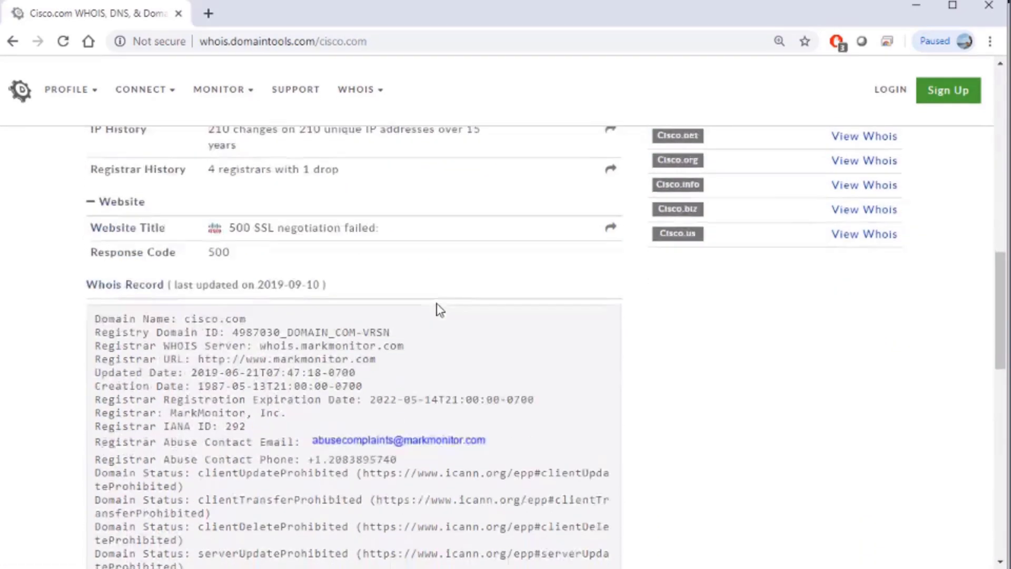
{"action": "scroll", "scroll_direction": "down", "scroll_amount": 3}
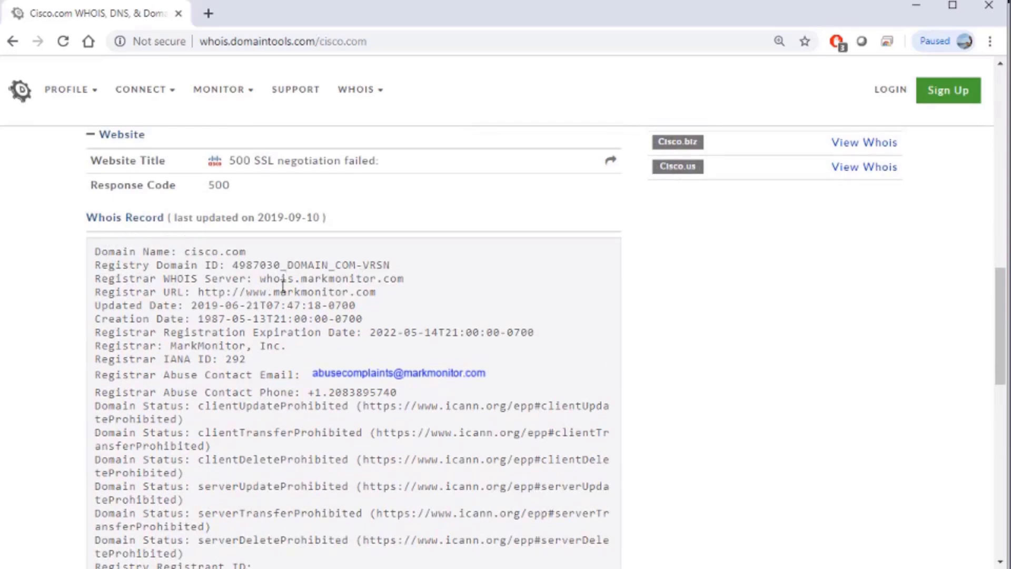
{"action": "scroll", "scroll_direction": "down", "scroll_amount": 3}
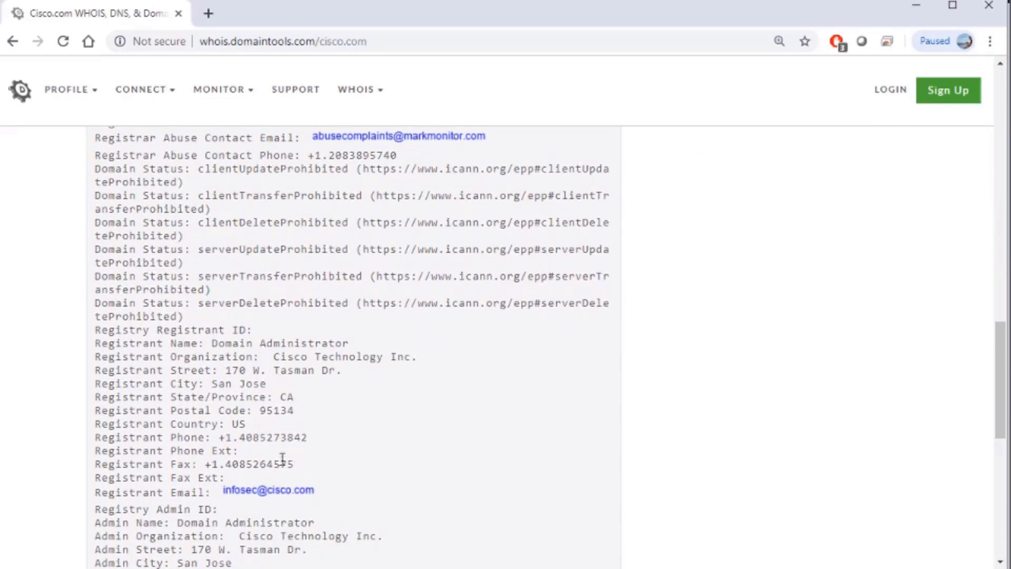
{"action": "scroll", "scroll_direction": "down", "scroll_amount": 3}
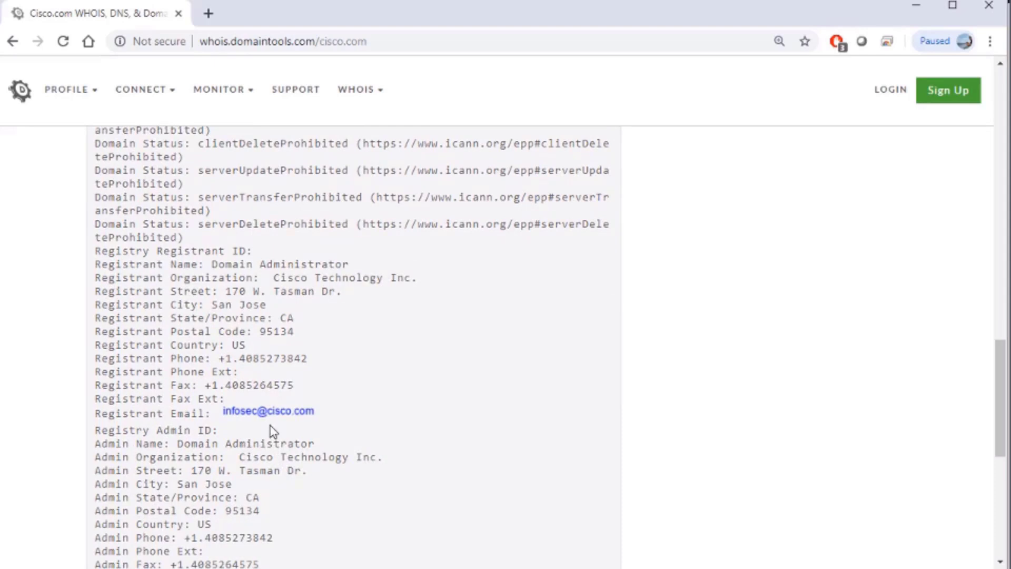
{"action": "scroll", "scroll_direction": "down", "scroll_amount": 3}
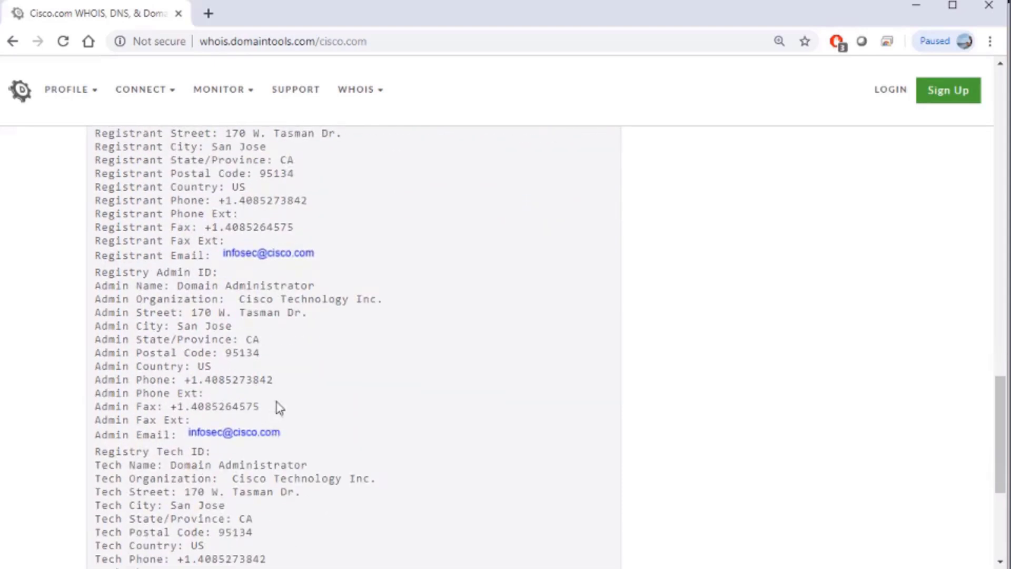
{"action": "scroll", "scroll_direction": "down", "scroll_amount": 3}
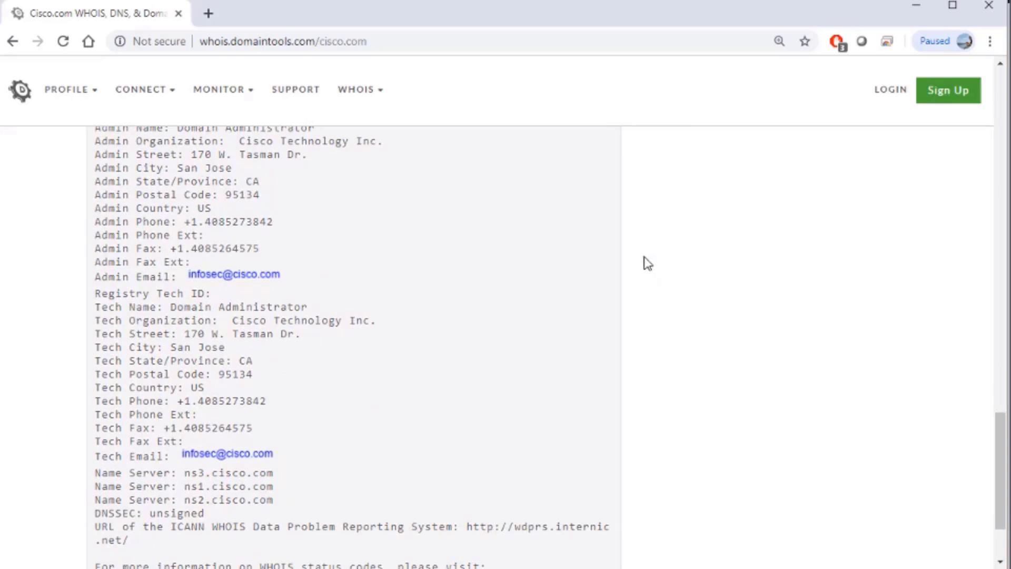
{"action": "mouse_move", "coordinate": [643, 257]}
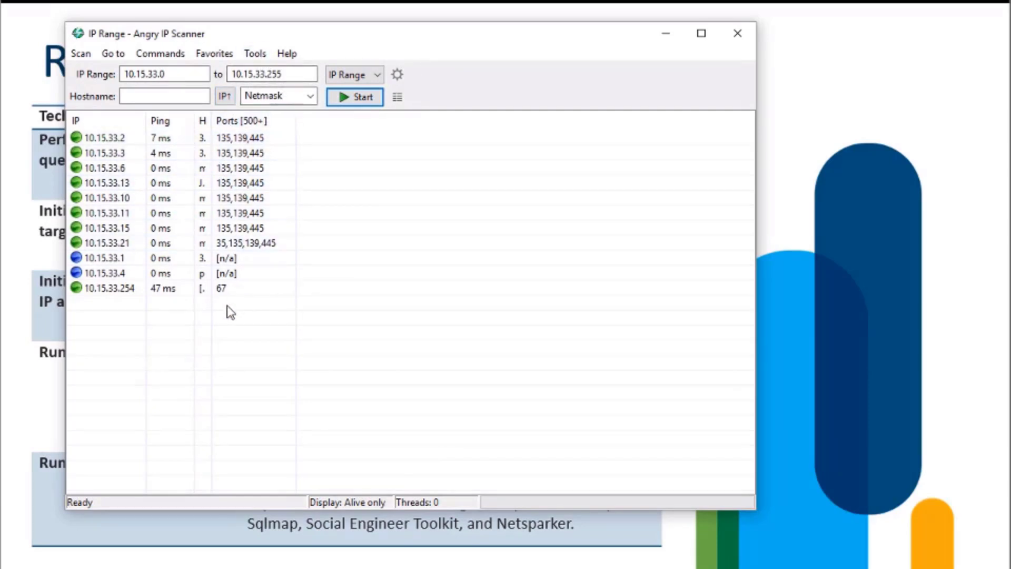
Select the 10.15.33.1 host row in the 10.15.33.0–255 scan results
{"action": "left_click", "coordinate": [106, 258]}
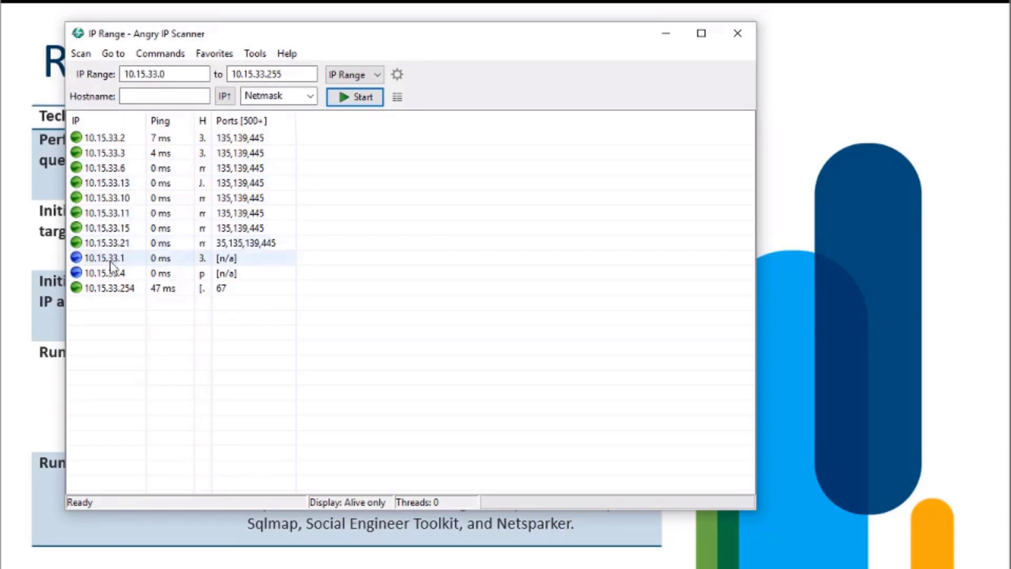